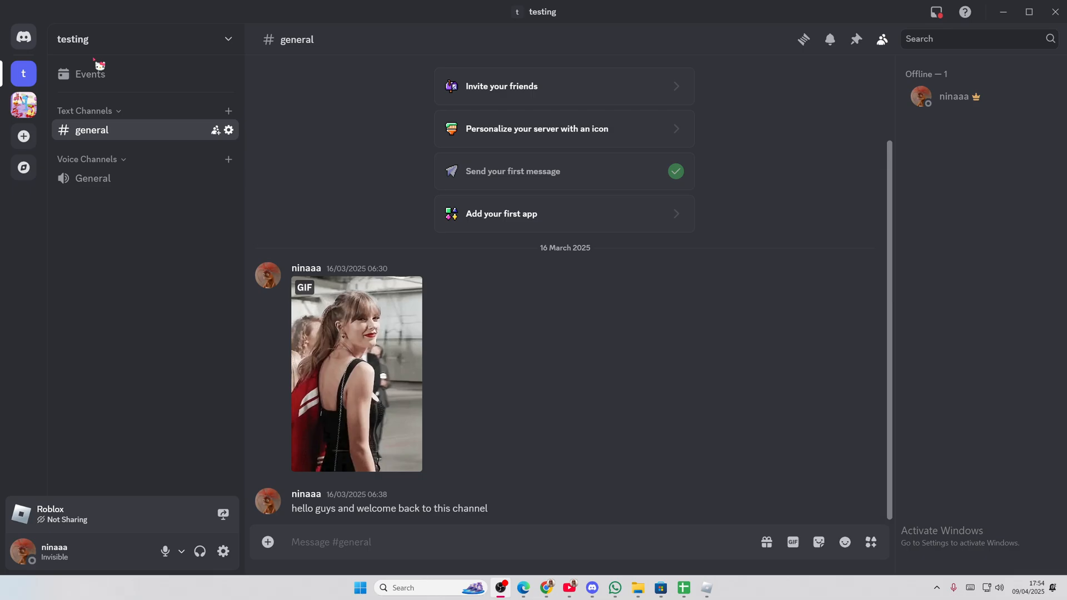
# Step: Reach the Server Profile settings of the 'testing' server from the server name menu
pyautogui.click(136, 39)
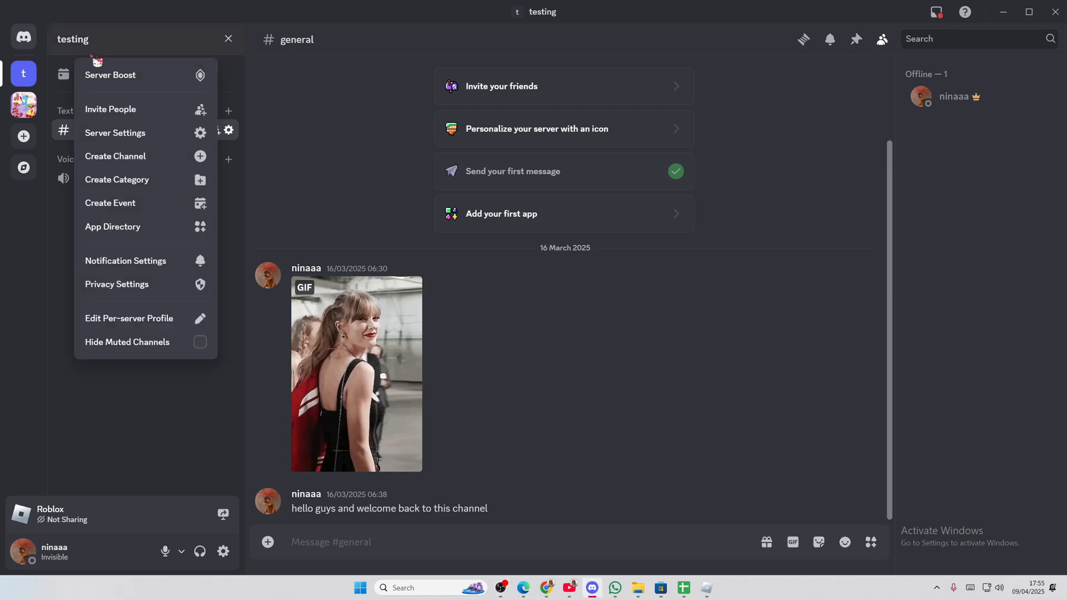
pyautogui.click(115, 132)
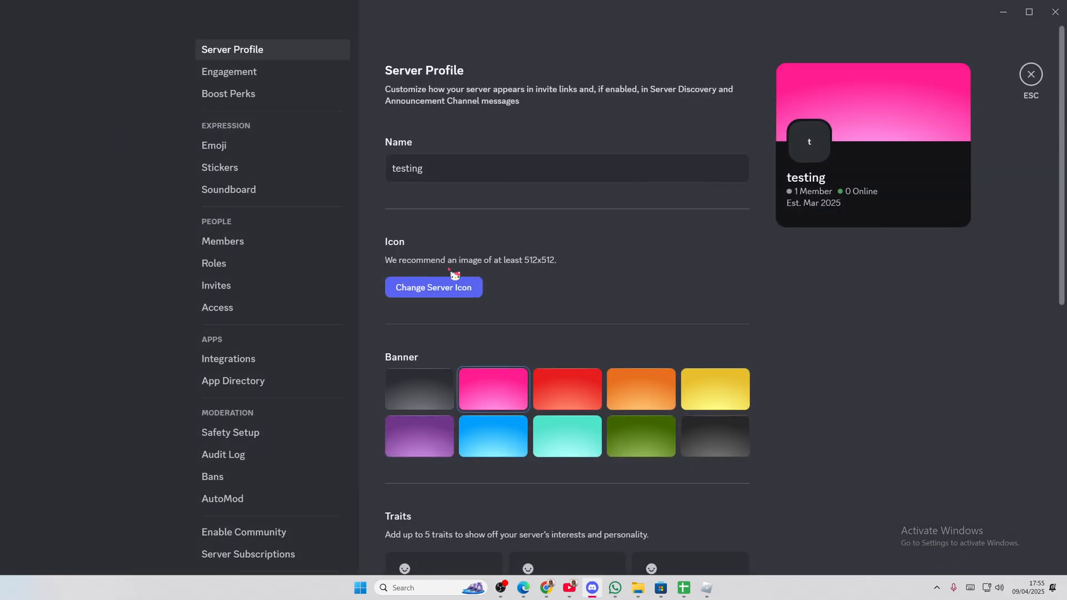
# Step: Fill the first trait with 'taylor swift' and a cat emoji under Traits
pyautogui.scroll(-3)
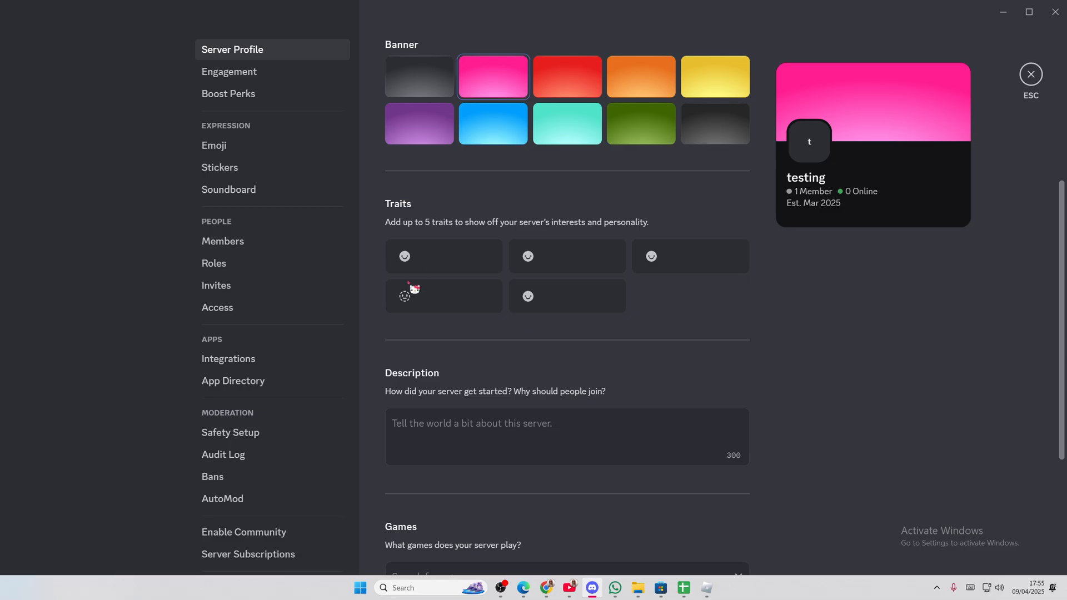
pyautogui.scroll(-3)
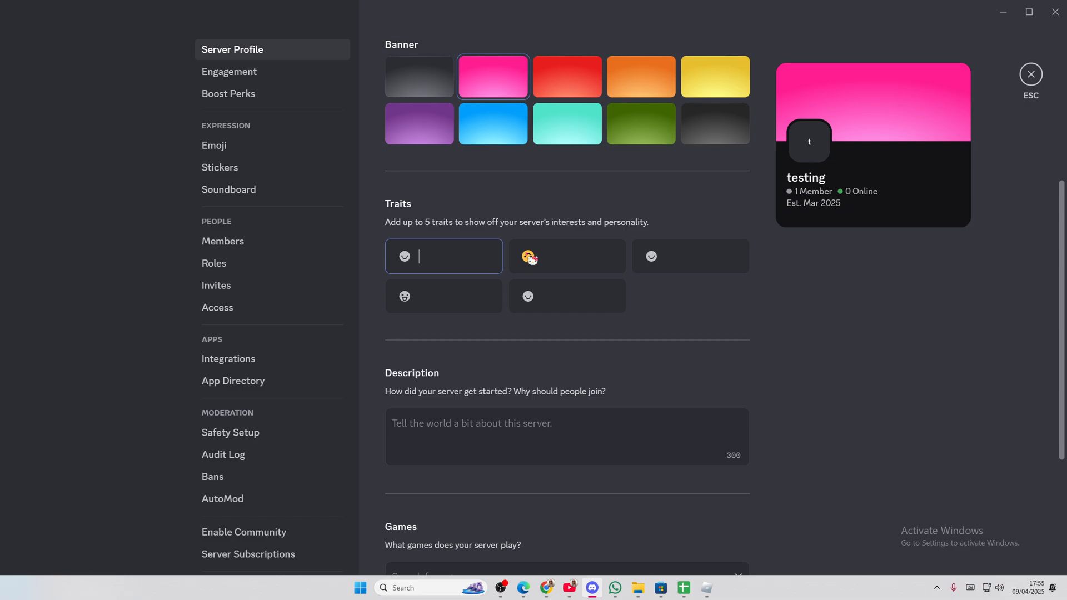
pyautogui.write('taylor swift')
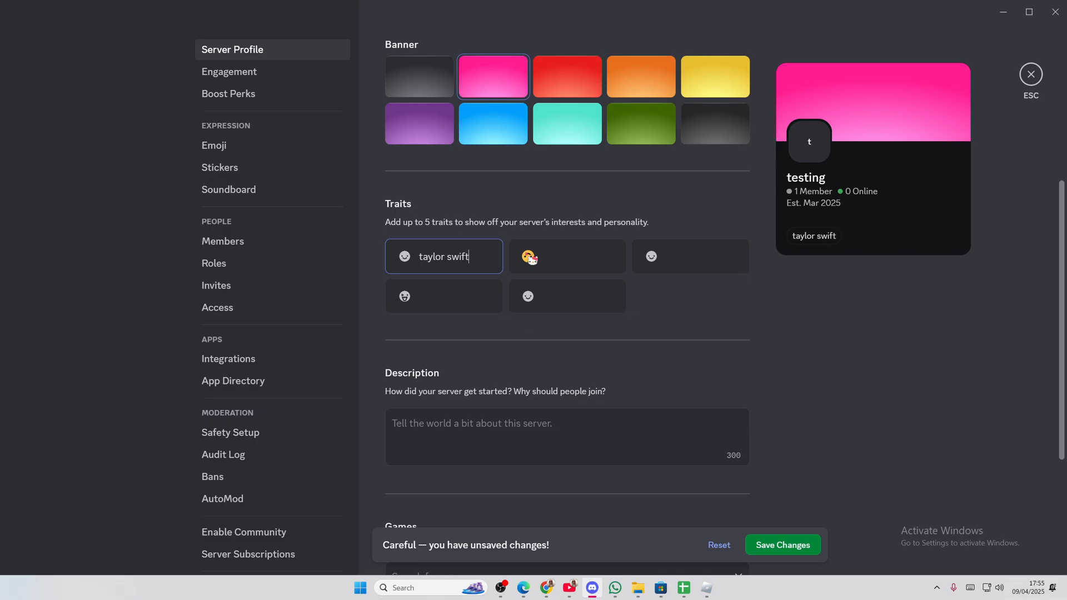
pyautogui.click(530, 256)
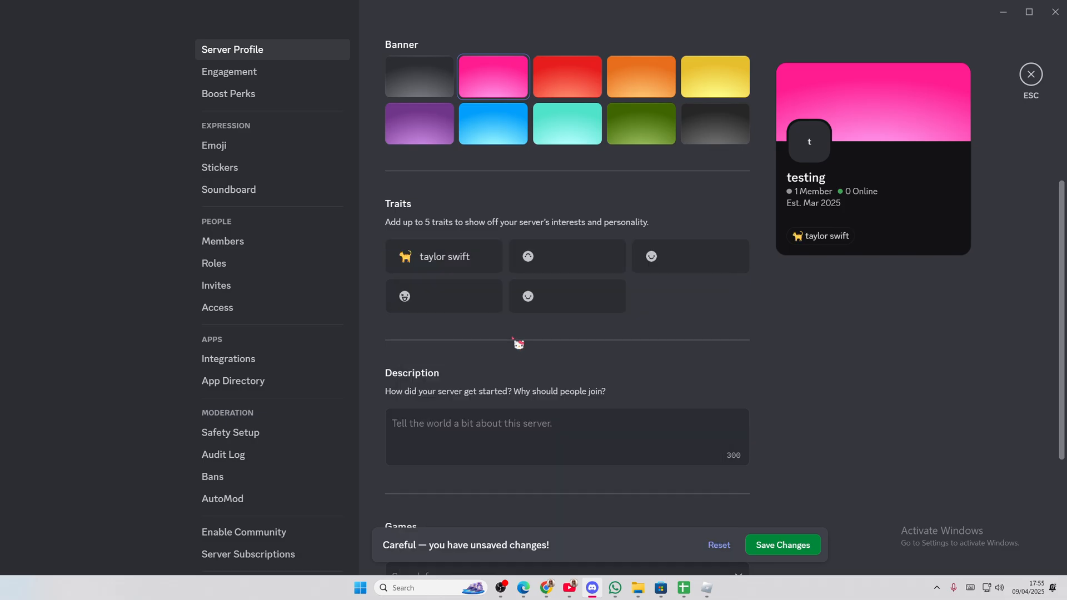
# Step: Fill the second trait with 'mochi' and the dango emoji found by searching 'dan'
pyautogui.click(567, 257)
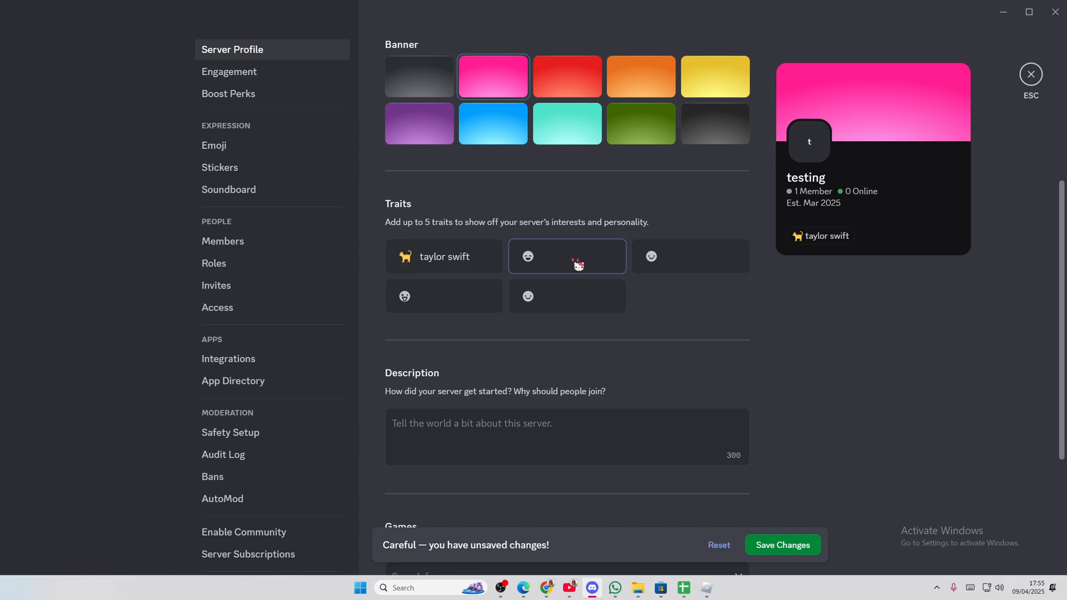
pyautogui.click(567, 257)
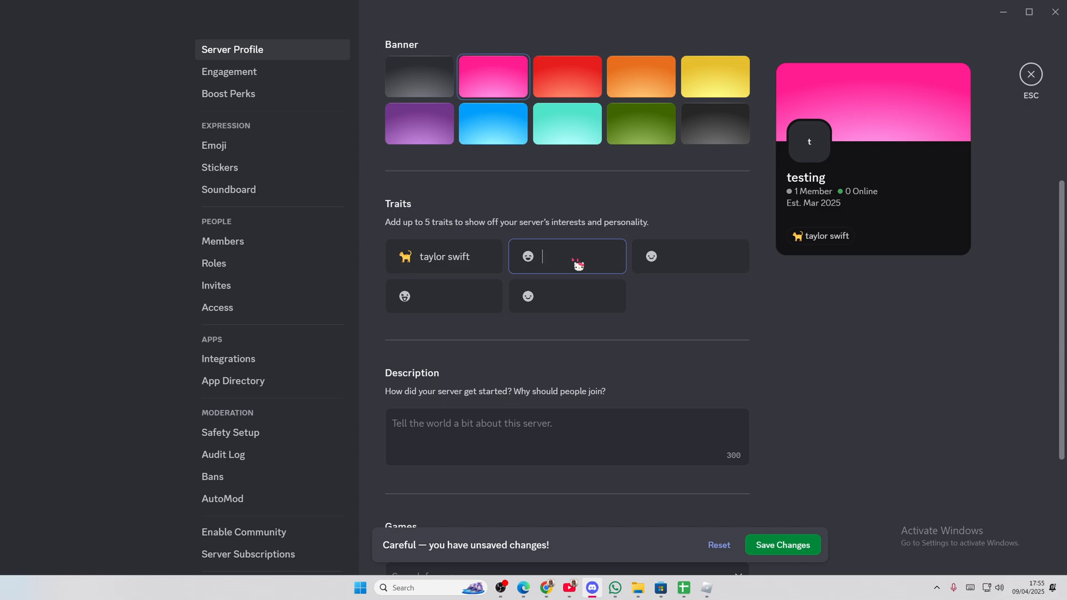
pyautogui.write('mochi')
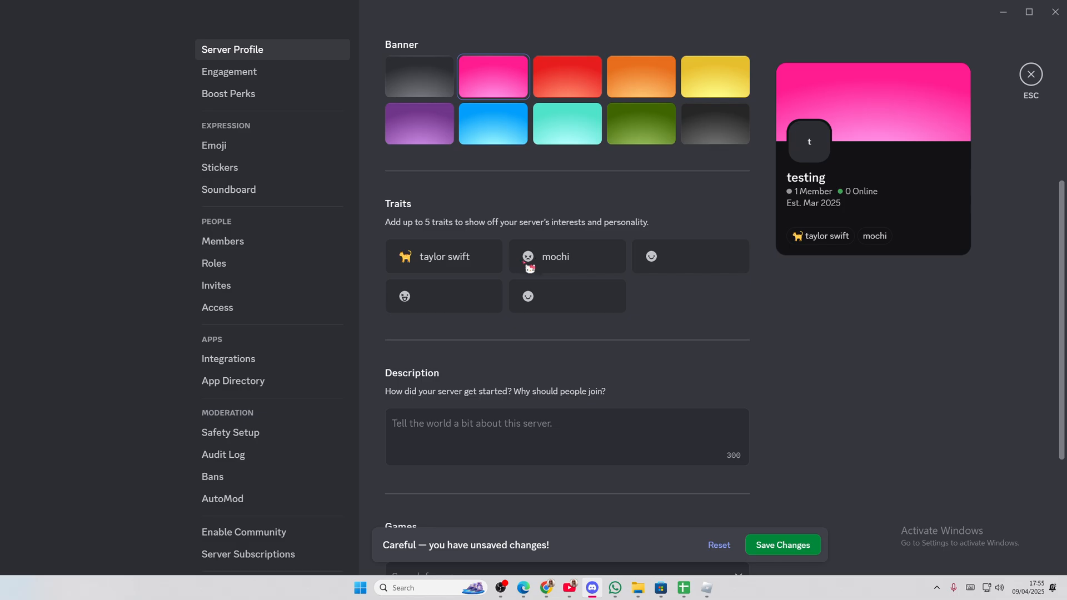
pyautogui.click(527, 257)
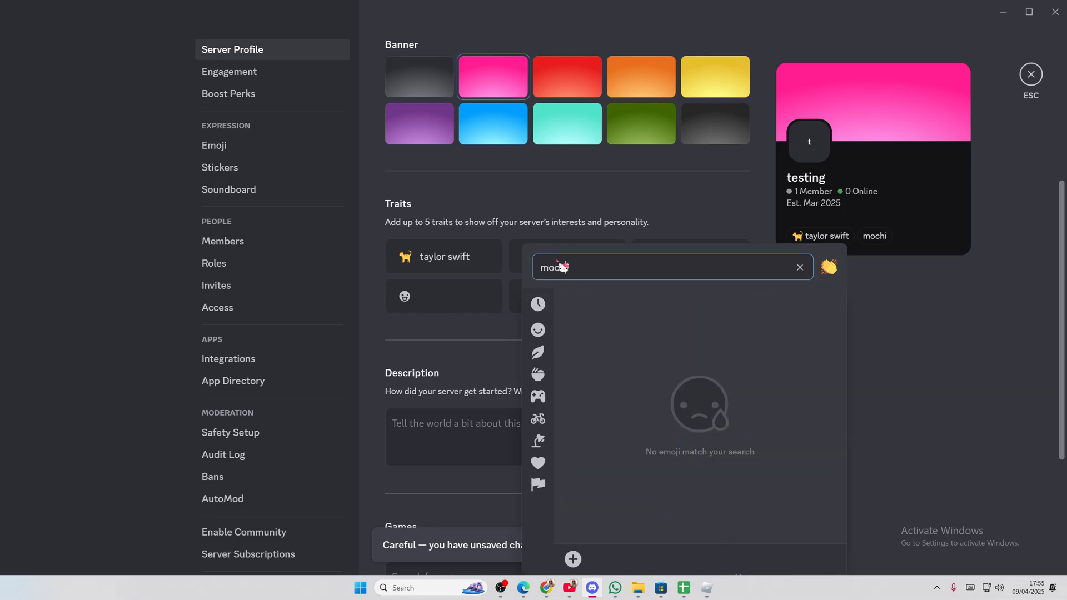
pyautogui.write('dan')
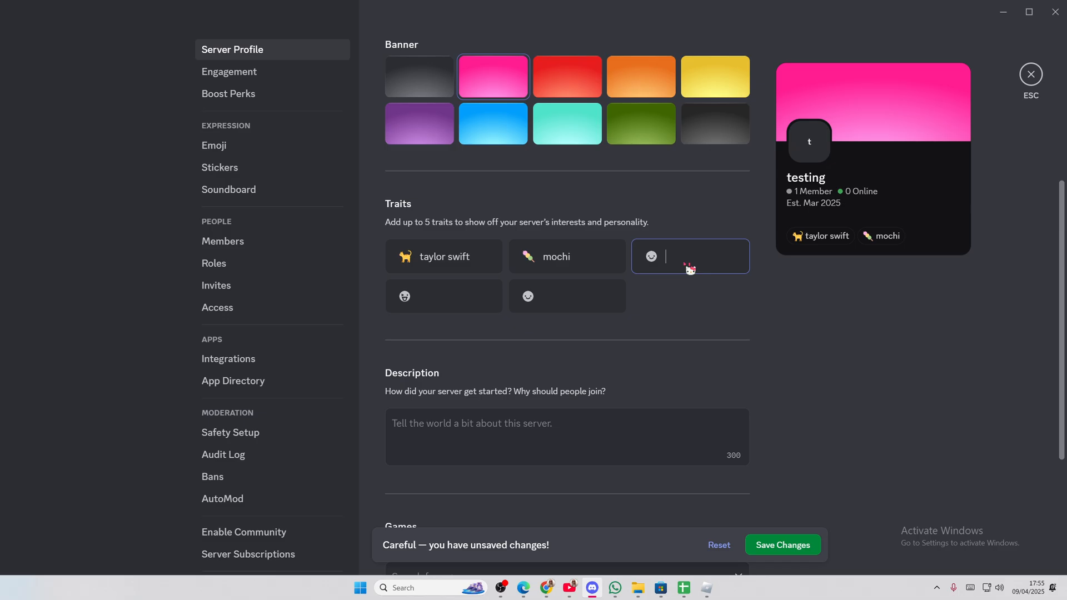
# Step: Fill the remaining traits: 'sushi', 'pink' with a pink heart, 'sleep' with a zzz emoji
pyautogui.write('sushi')
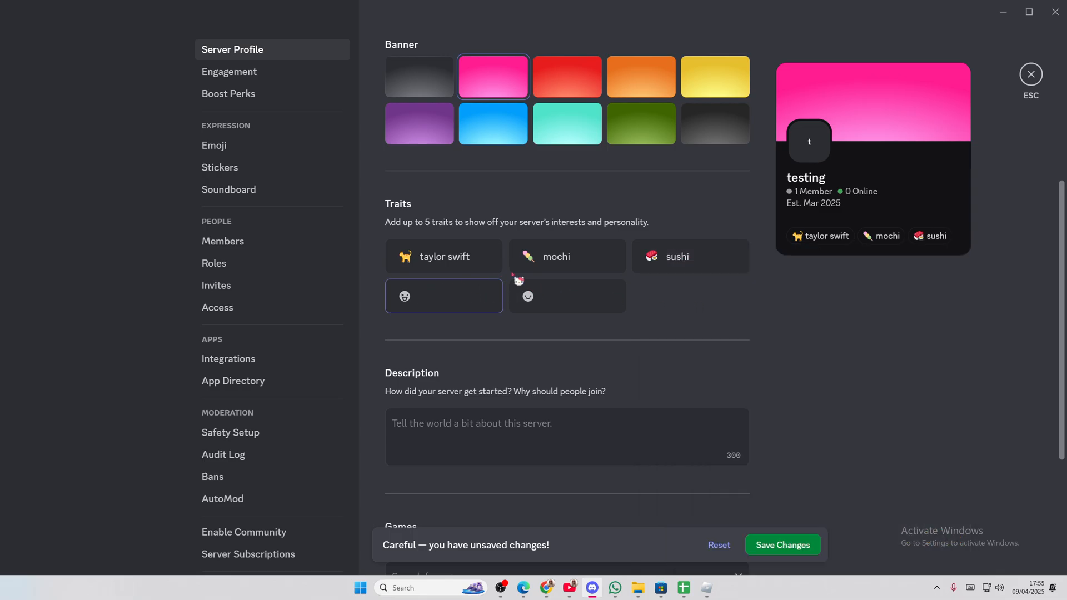
pyautogui.write('pink')
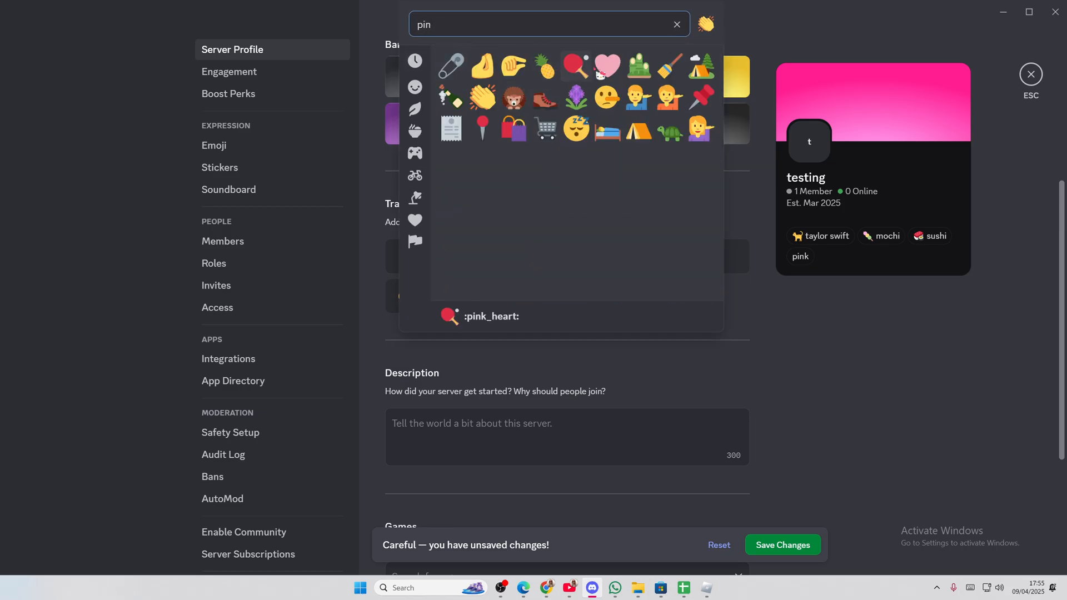
pyautogui.click(605, 65)
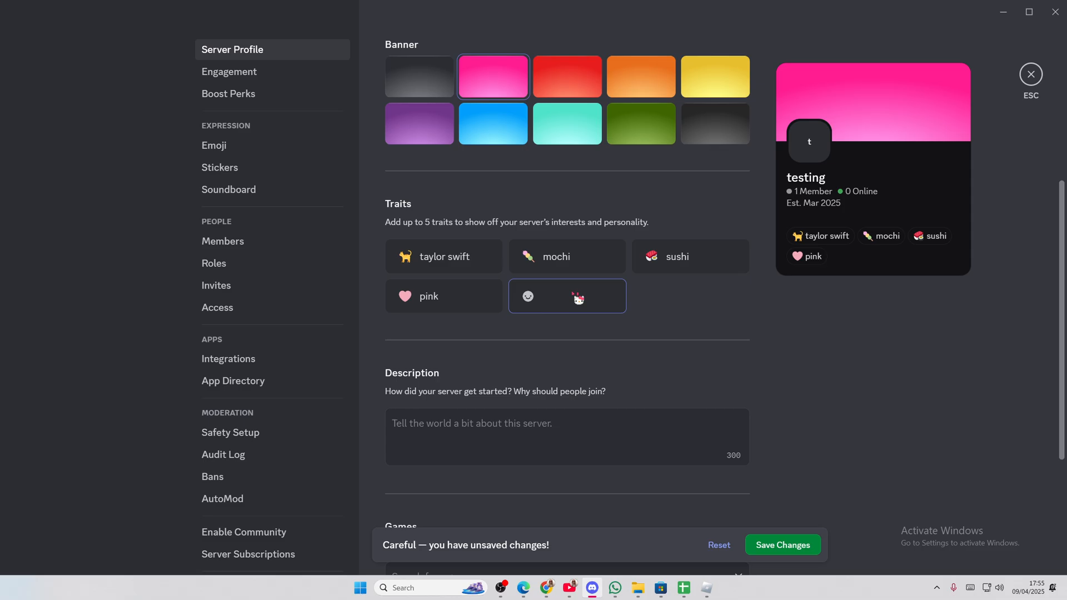
pyautogui.write('sleep')
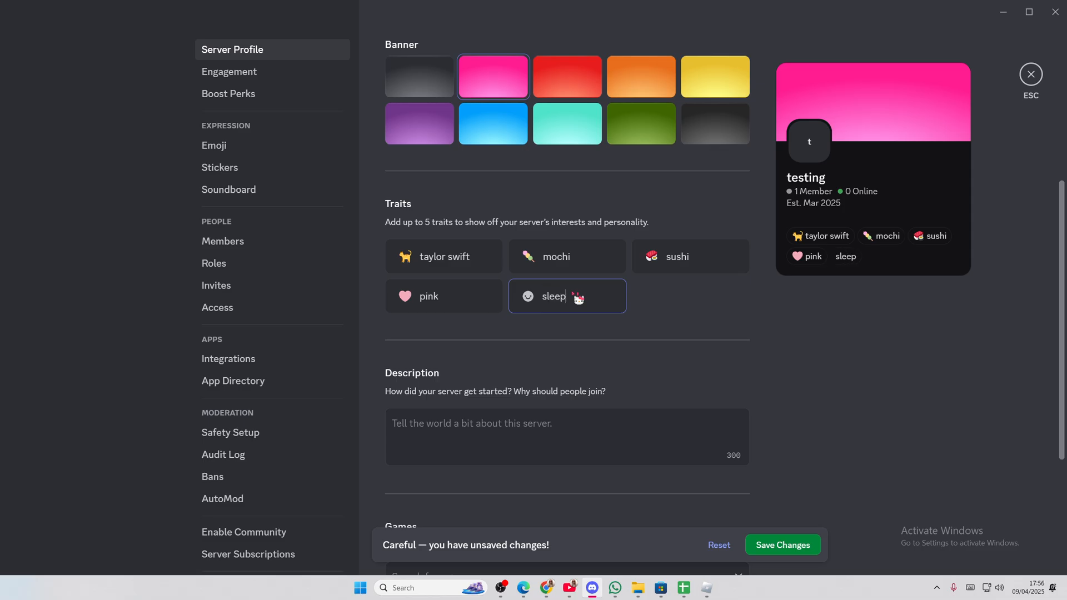
pyautogui.click(579, 298)
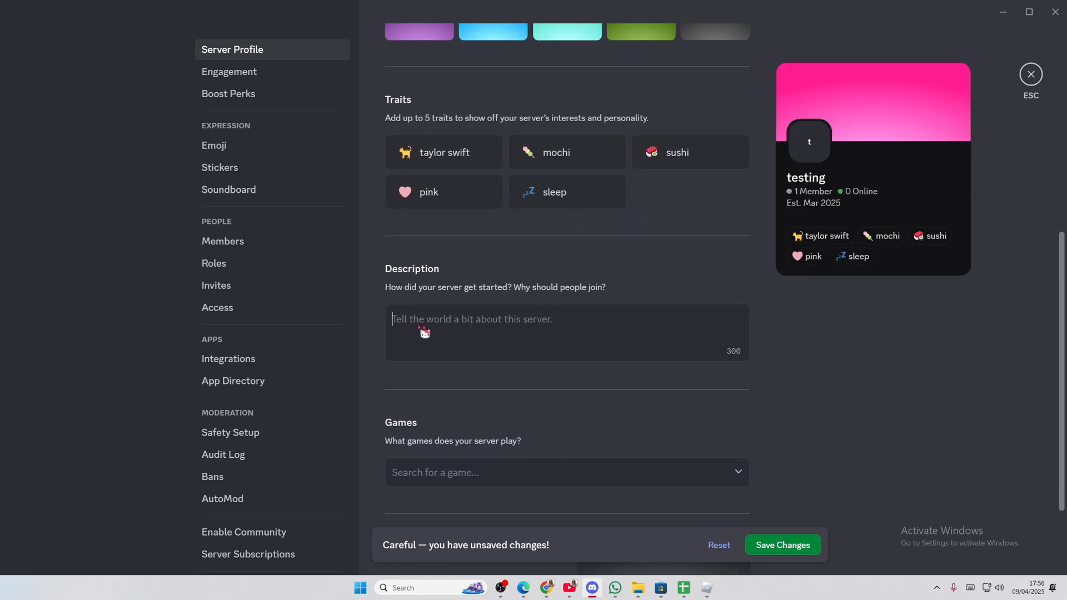
# Step: Select VALORANT, Roblox and Phasmophobia in the Games dropdown
pyautogui.click(567, 333)
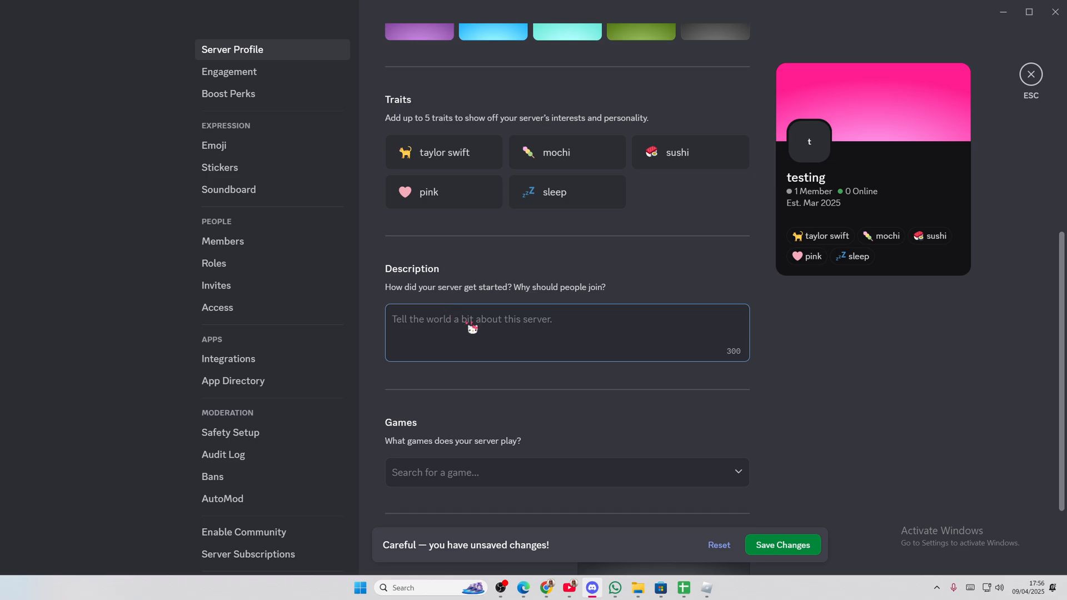
pyautogui.scroll(-3)
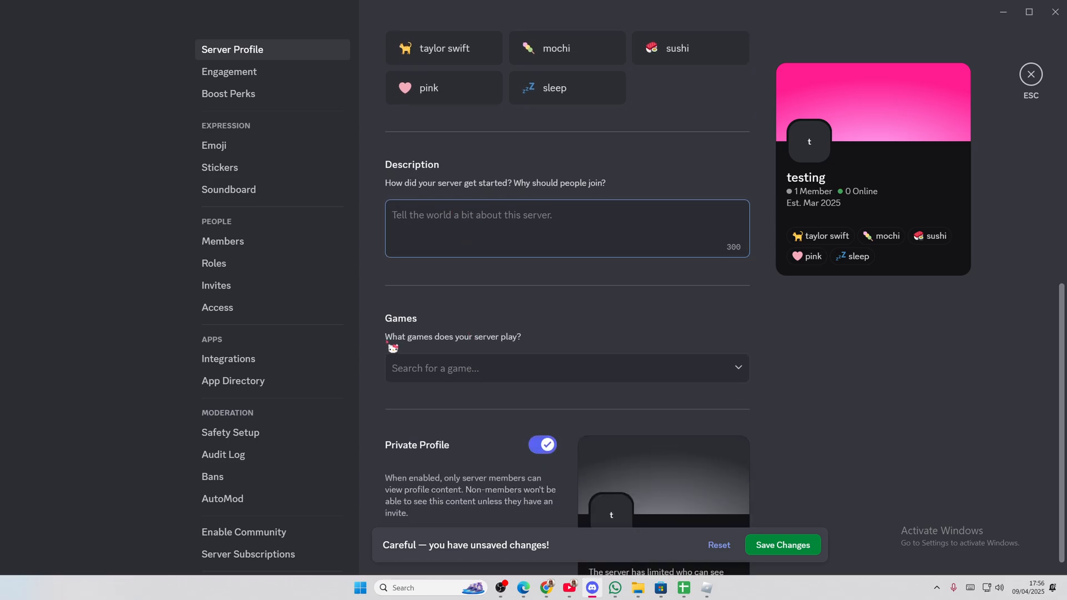
pyautogui.click(567, 368)
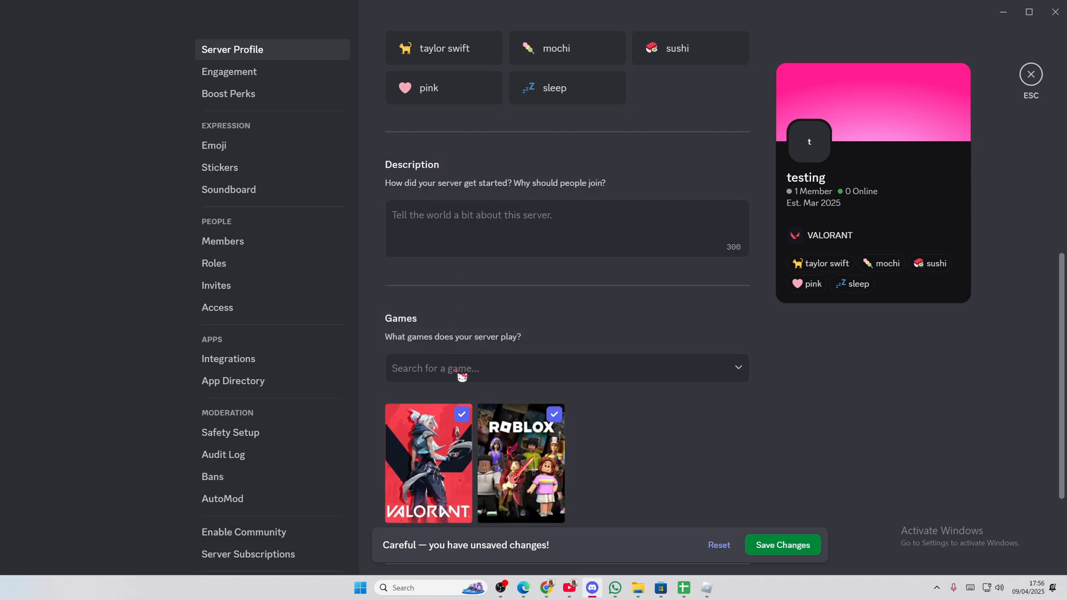
pyautogui.click(567, 368)
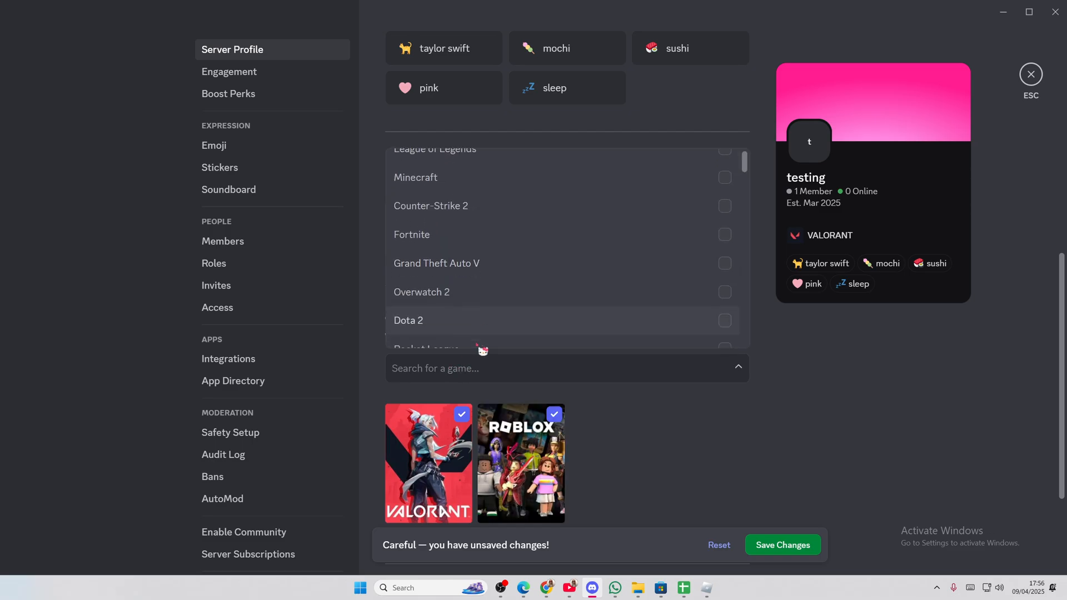
pyautogui.scroll(-3)
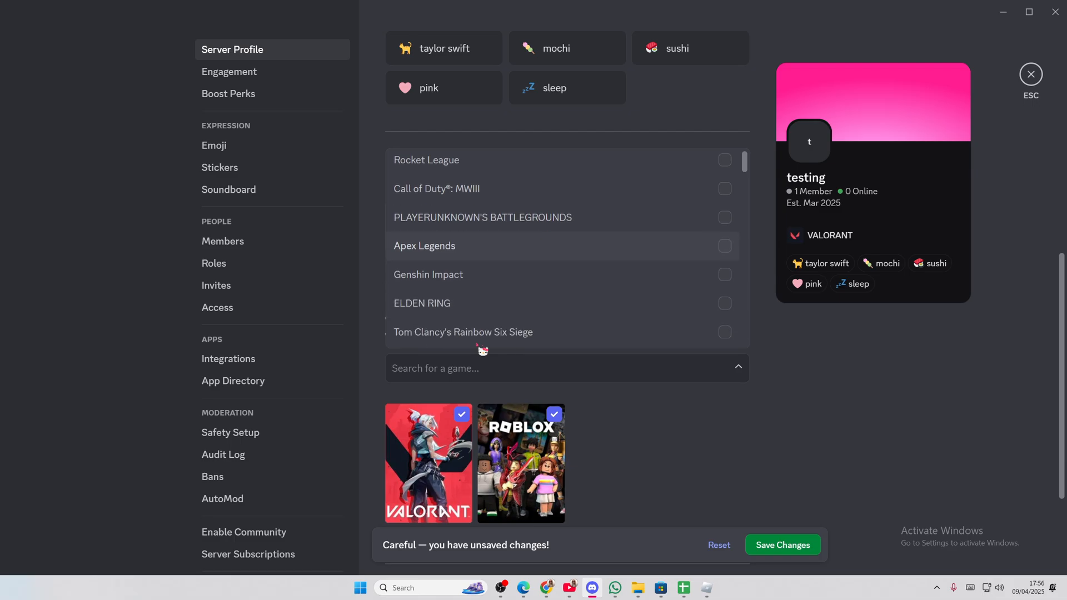
pyautogui.scroll(-3)
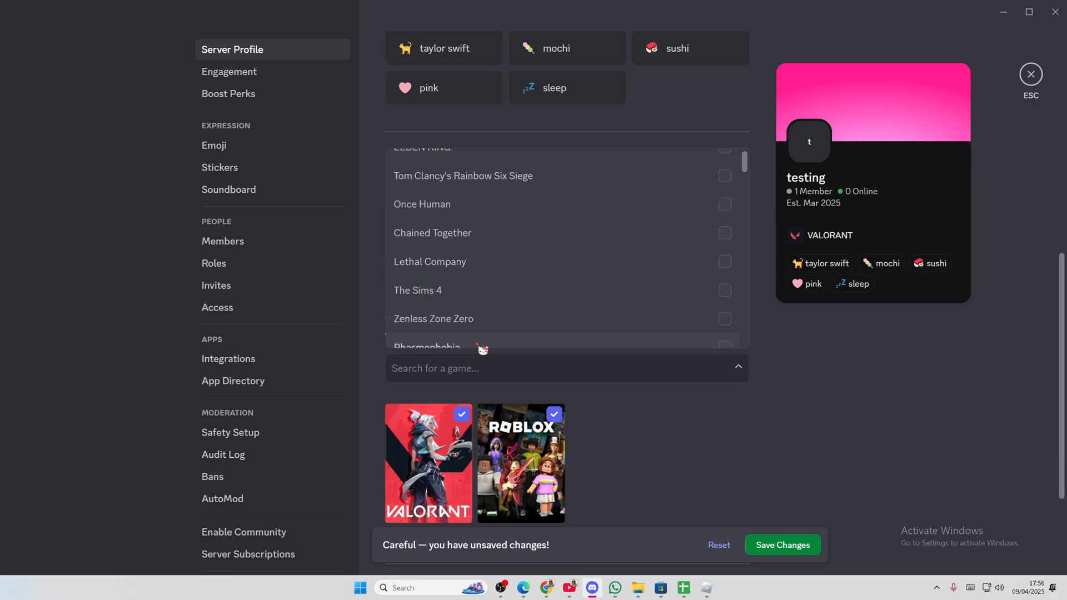
pyautogui.click(427, 347)
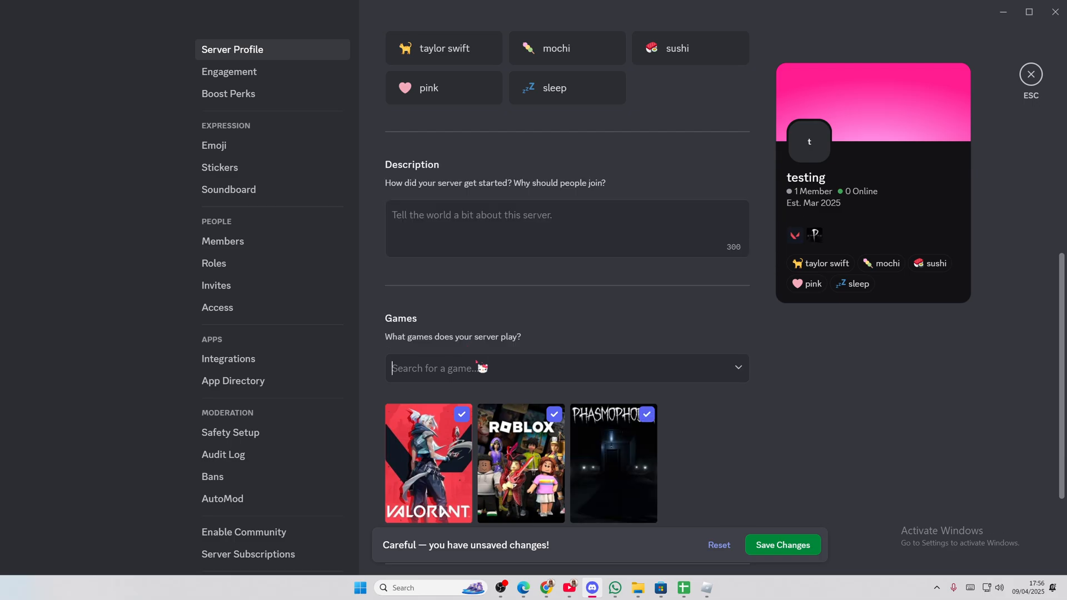
# Step: Browse further down the games list for more titles
pyautogui.click(565, 368)
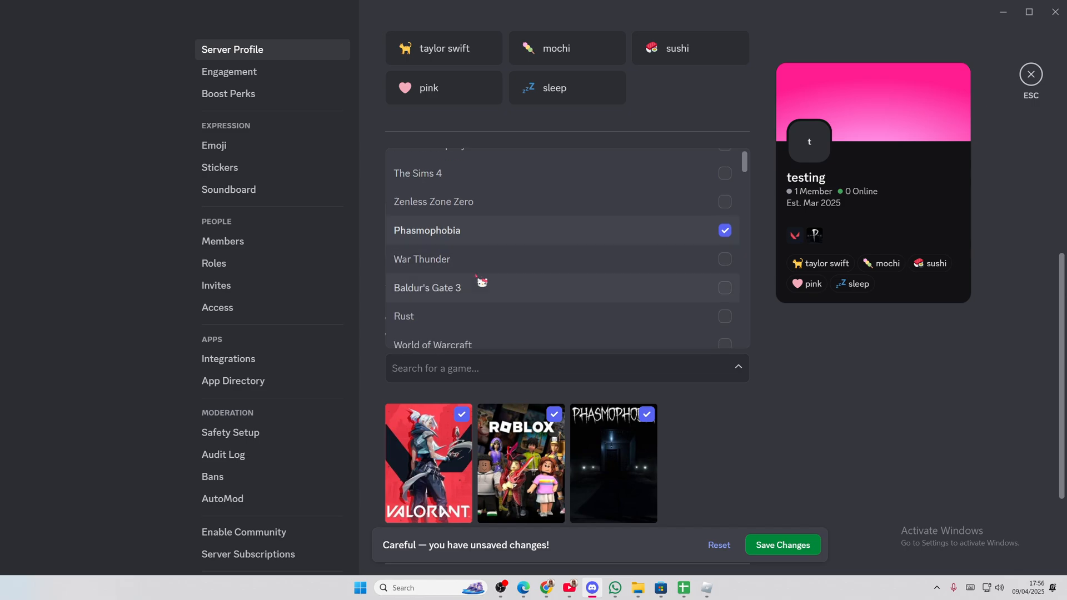
pyautogui.scroll(-3)
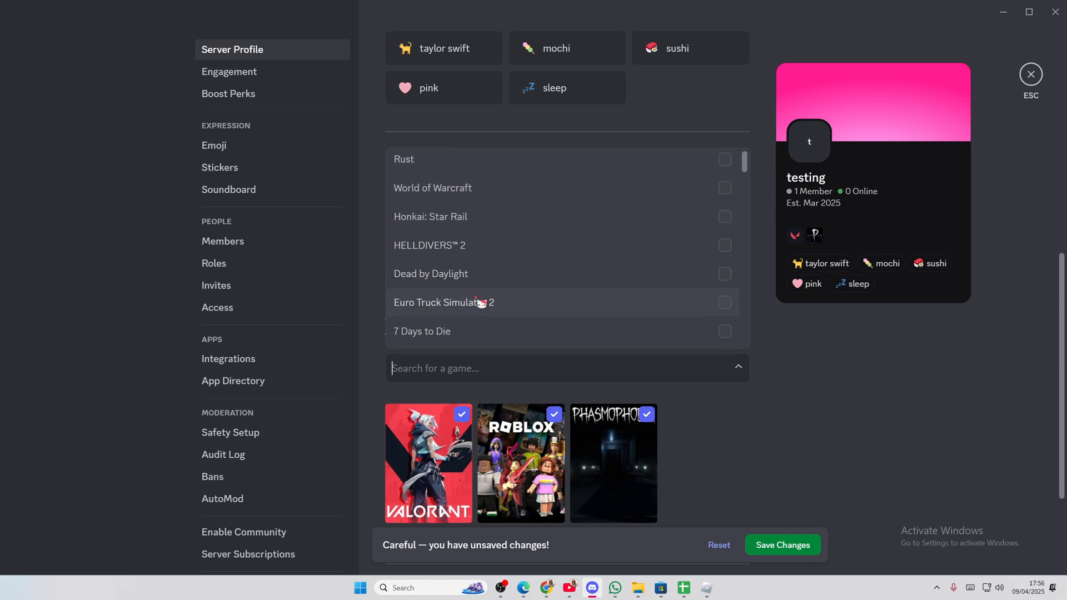
pyautogui.scroll(-3)
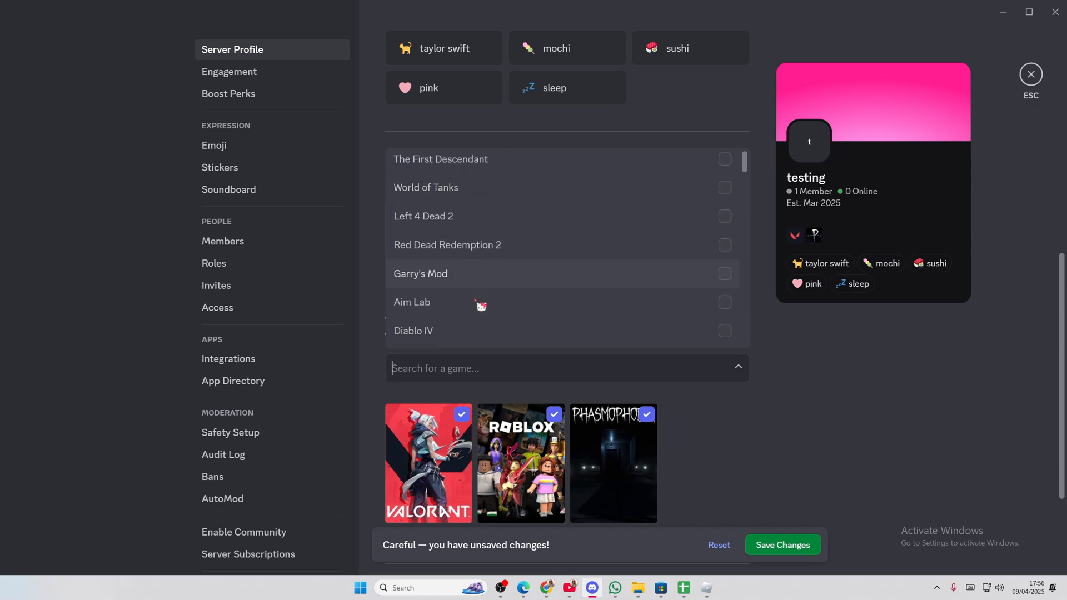
# Step: Search 'sc' and select Schedule I as the fourth game
pyautogui.write('sc')
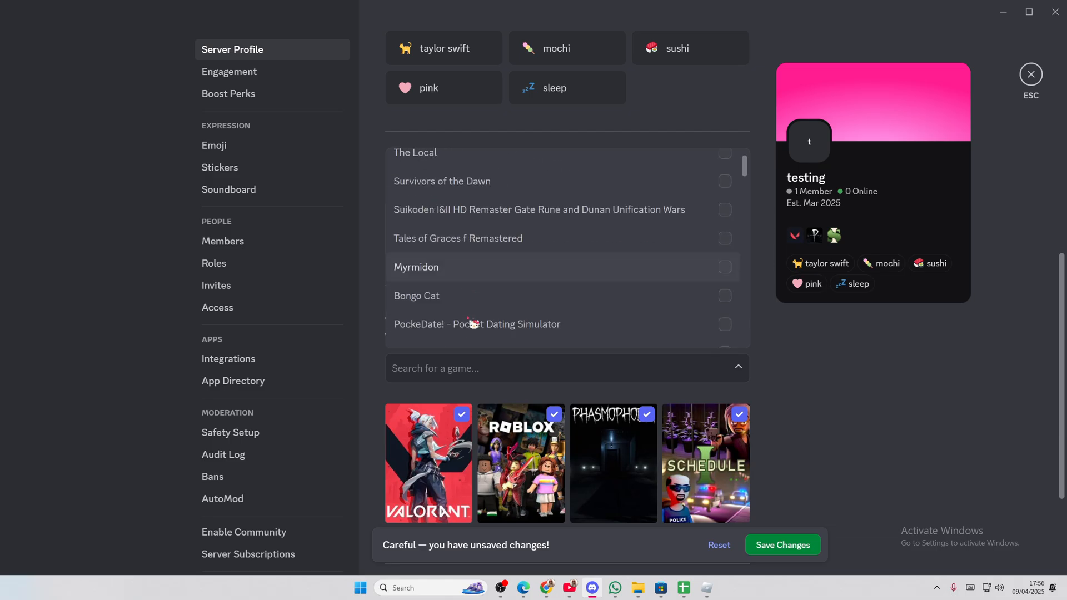
pyautogui.scroll(-3)
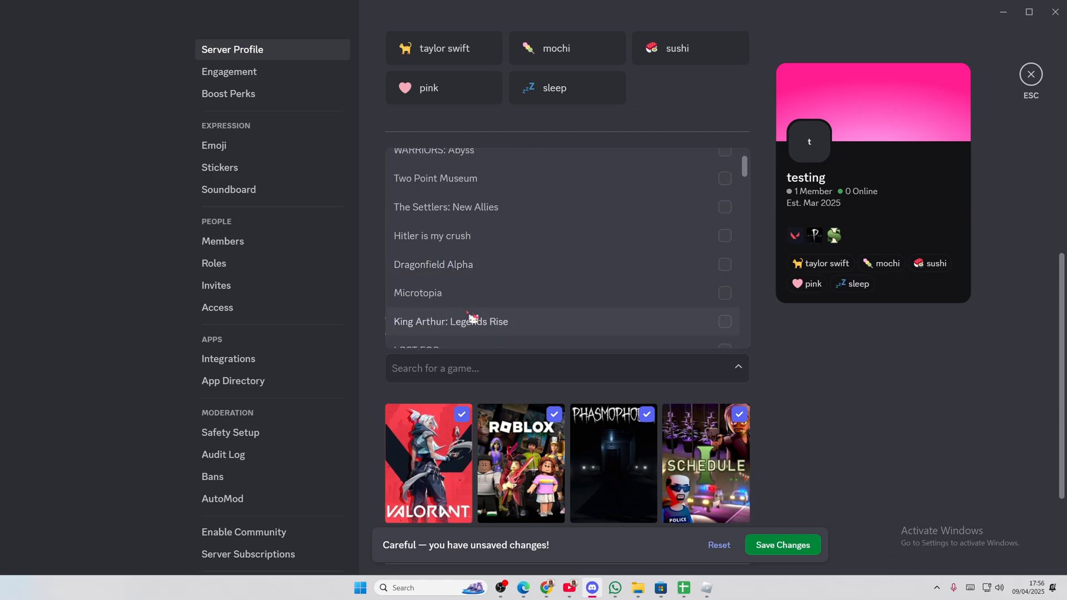
pyautogui.scroll(-3)
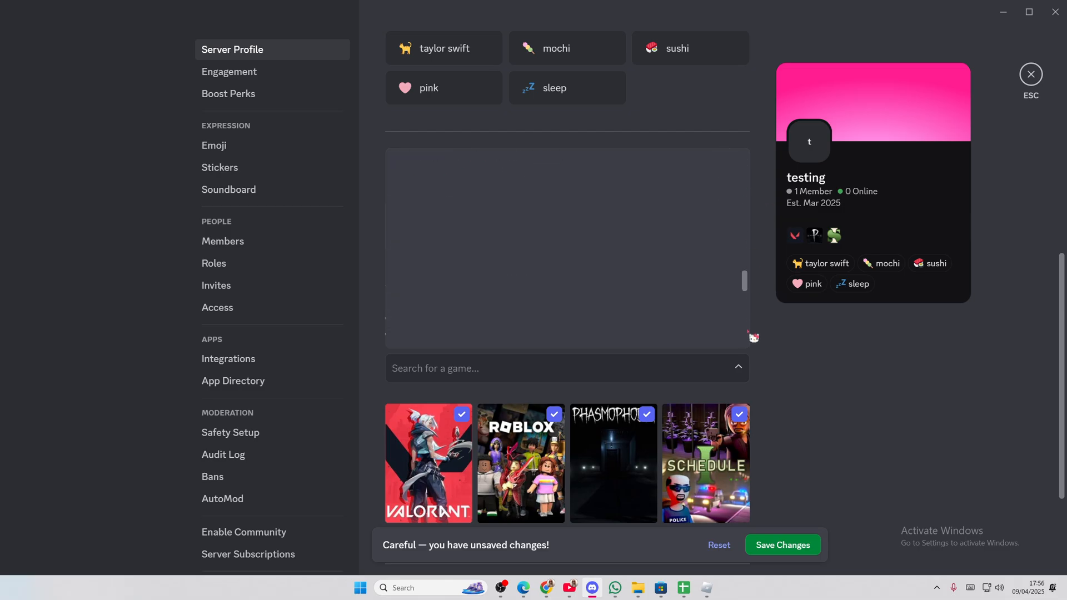
pyautogui.scroll(-3)
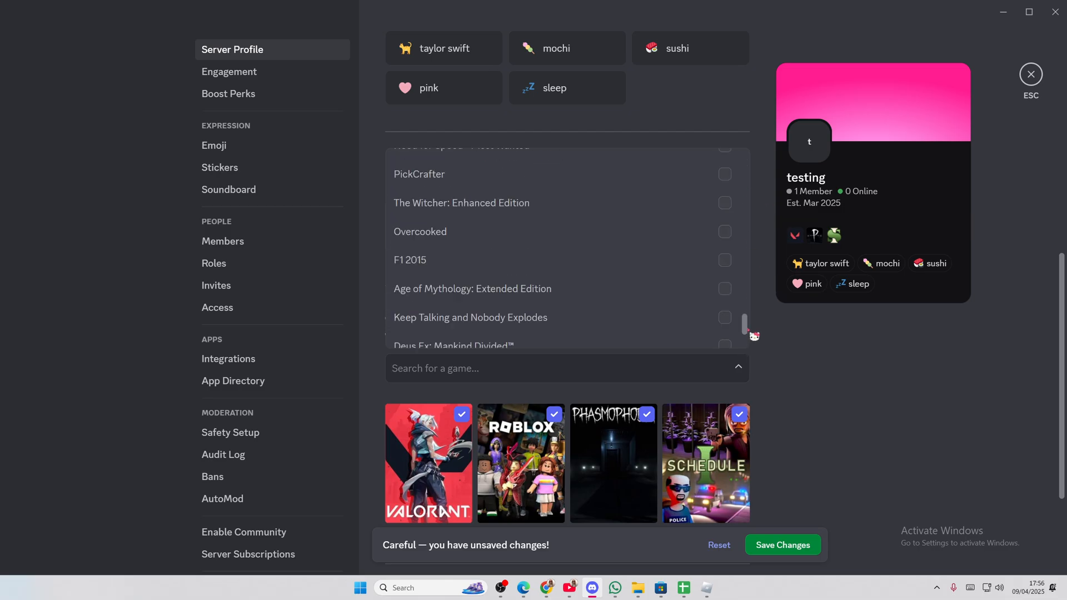
pyautogui.scroll(-3)
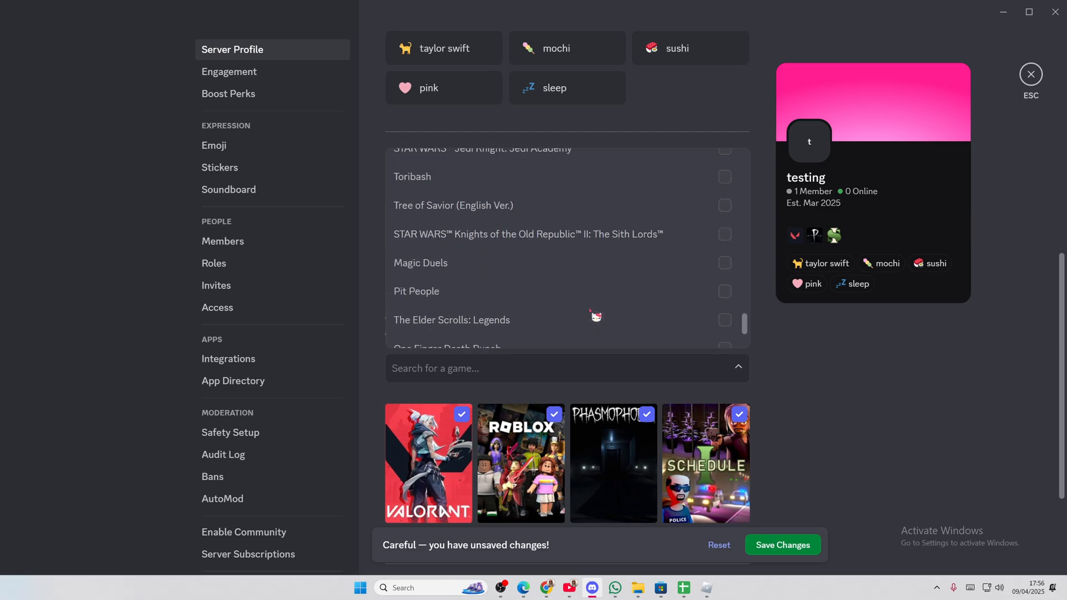
pyautogui.scroll(-3)
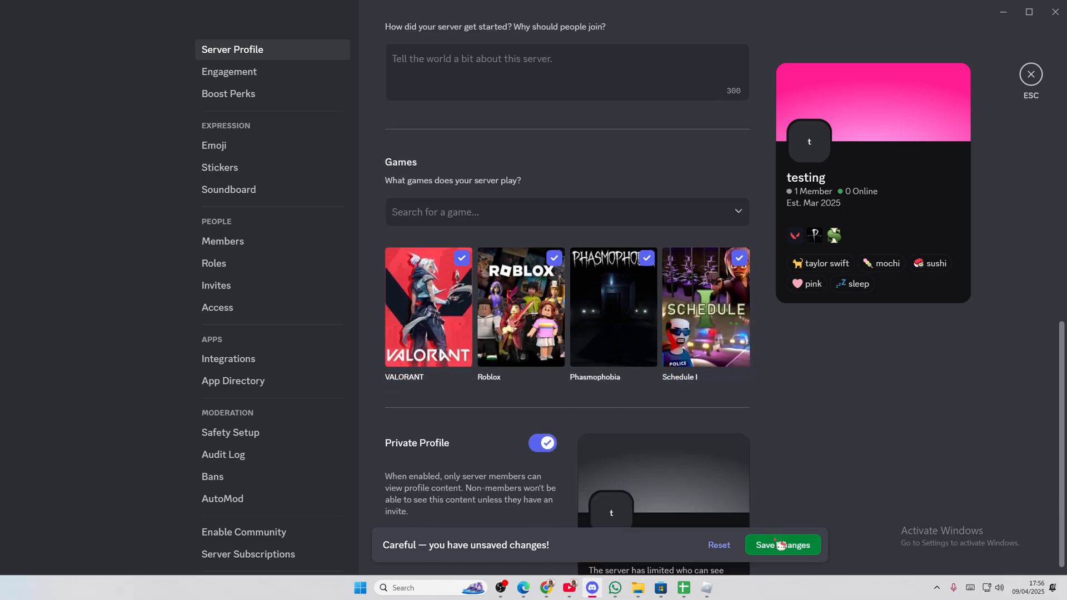
# Step: Save the server profile changes and leave Private Profile switched on
pyautogui.click(782, 544)
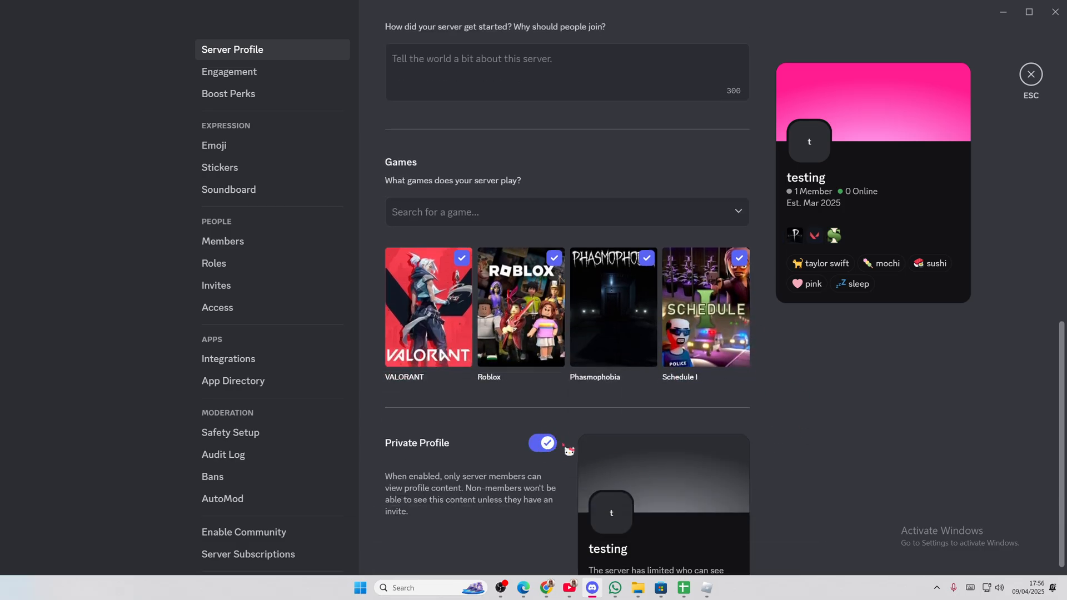
pyautogui.click(544, 444)
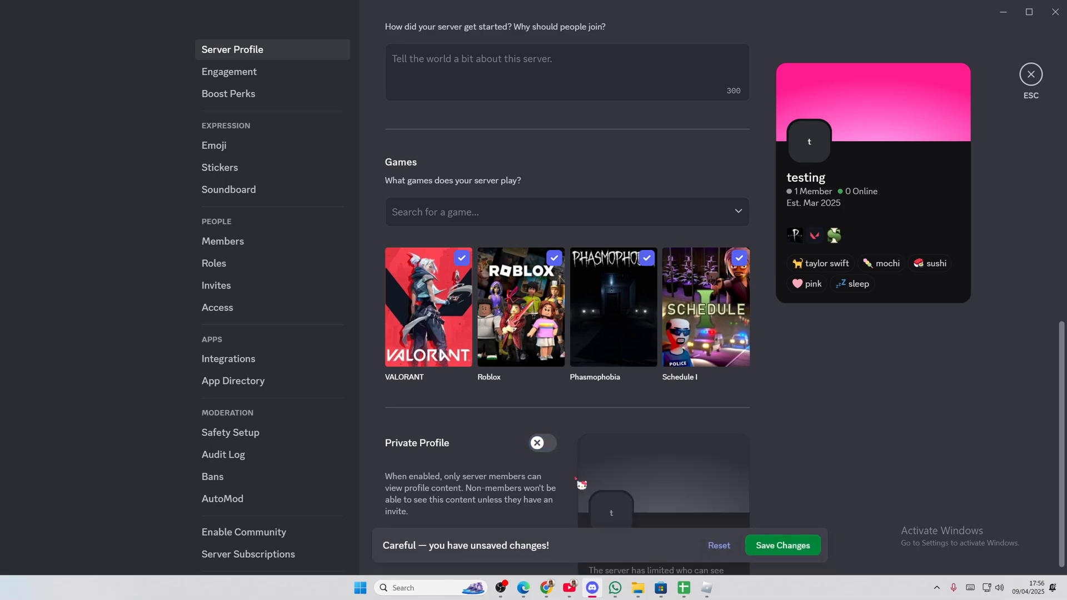
pyautogui.click(543, 445)
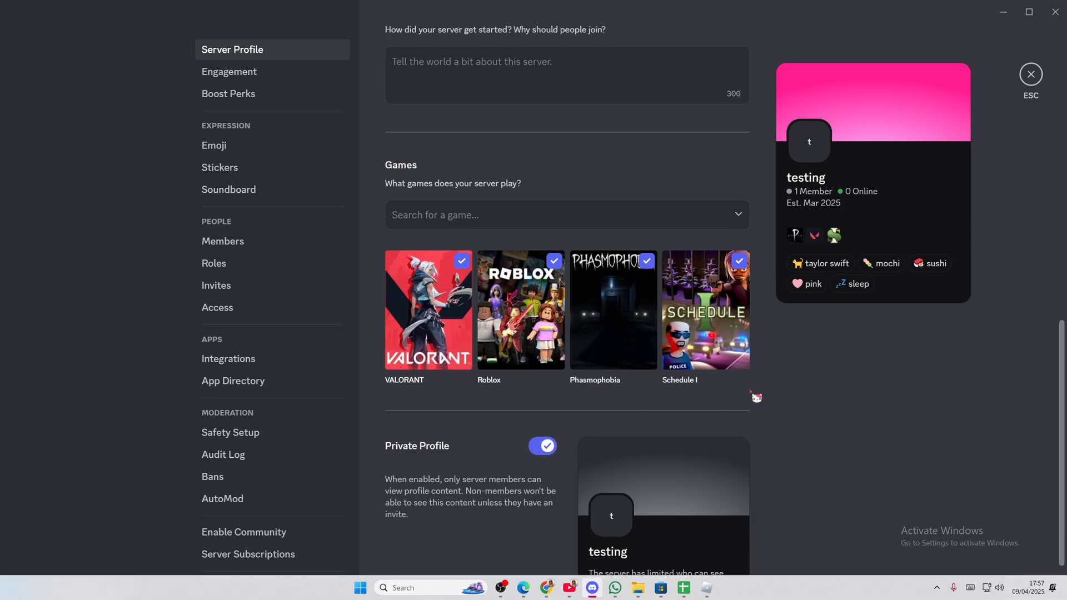